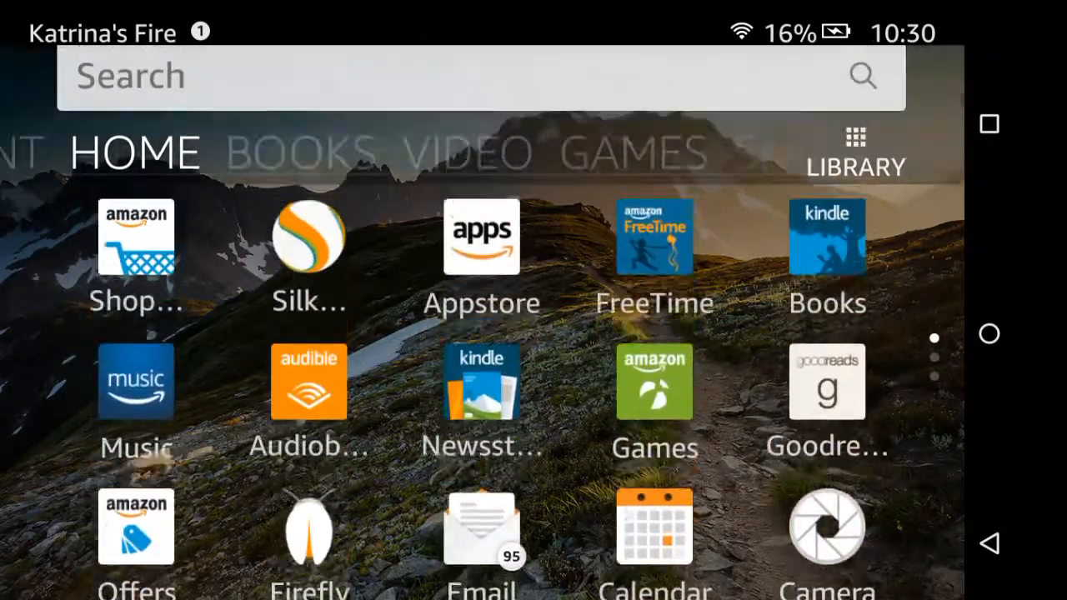
Scroll the Fire OS home pages down to the last page showing the Aptoide icon
{"action": "scroll", "scroll_direction": "left", "scroll_amount": 3}
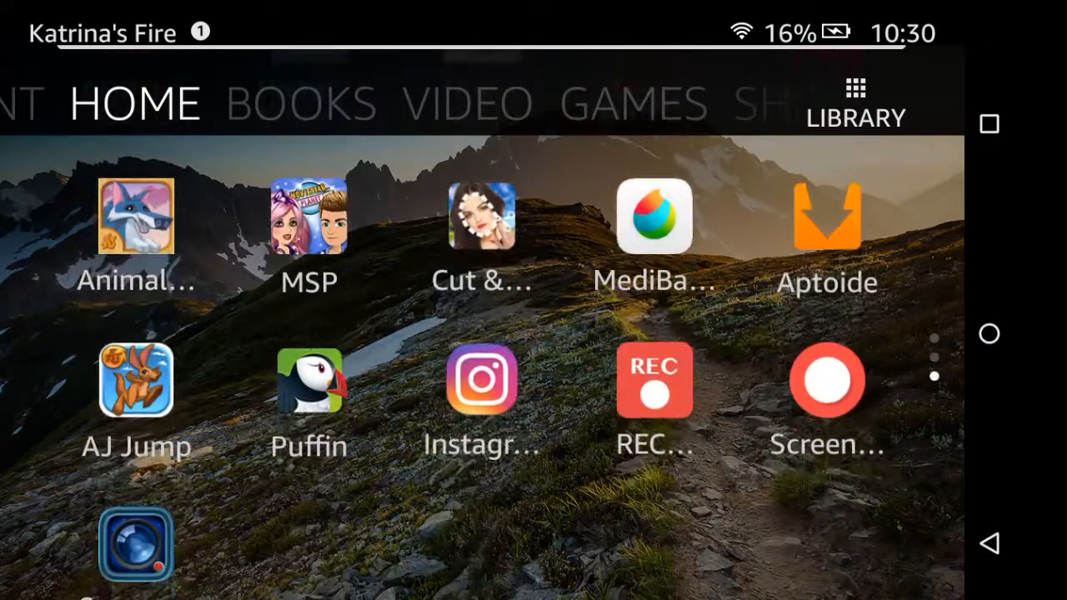
{"action": "scroll", "scroll_direction": "down", "scroll_amount": 3}
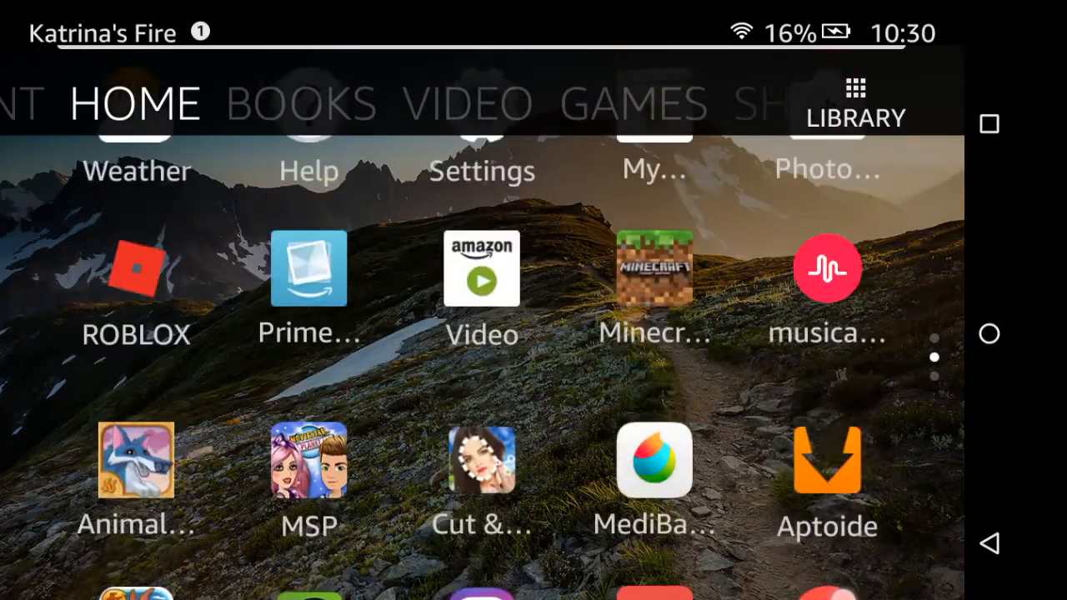
{"action": "scroll", "scroll_direction": "down", "scroll_amount": 3}
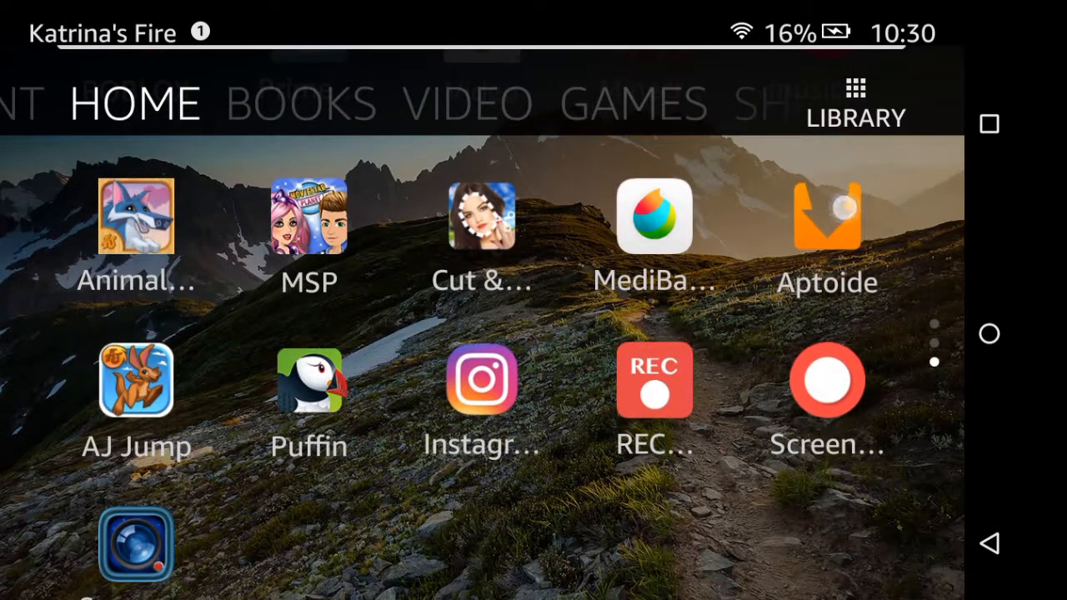
Uninstall Aptoide via Remove from Device and confirm with OK
{"action": "left_click", "coordinate": [827, 380]}
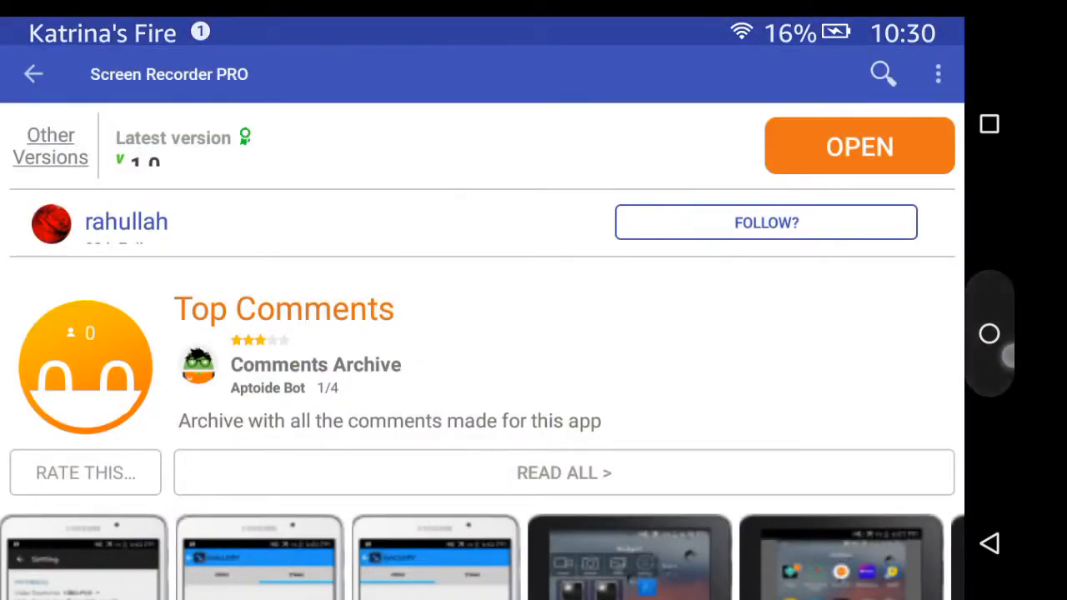
{"action": "left_click", "coordinate": [33, 75]}
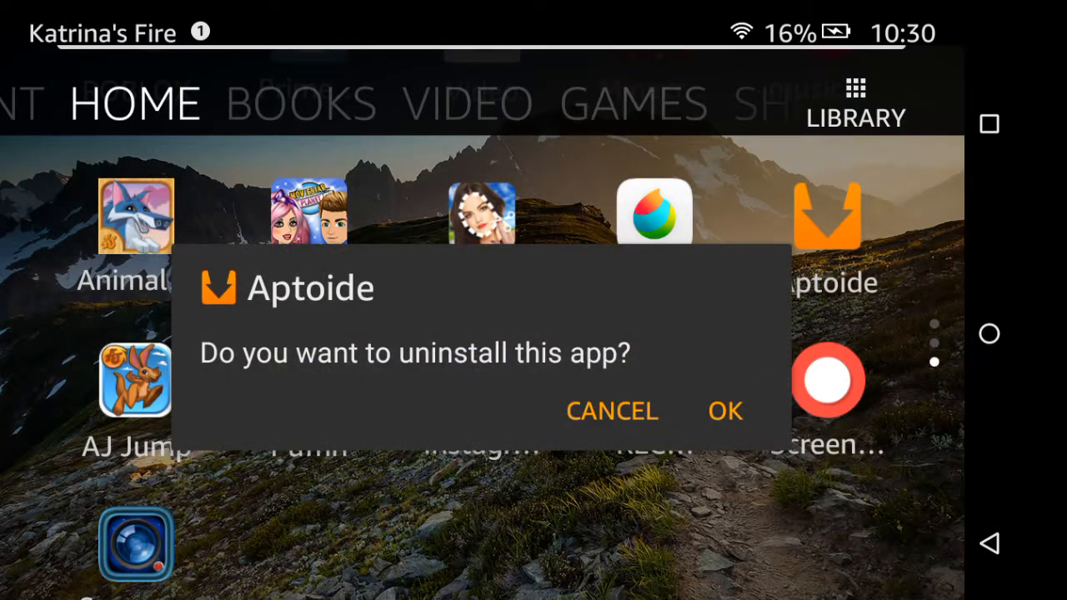
{"action": "left_click", "coordinate": [725, 410]}
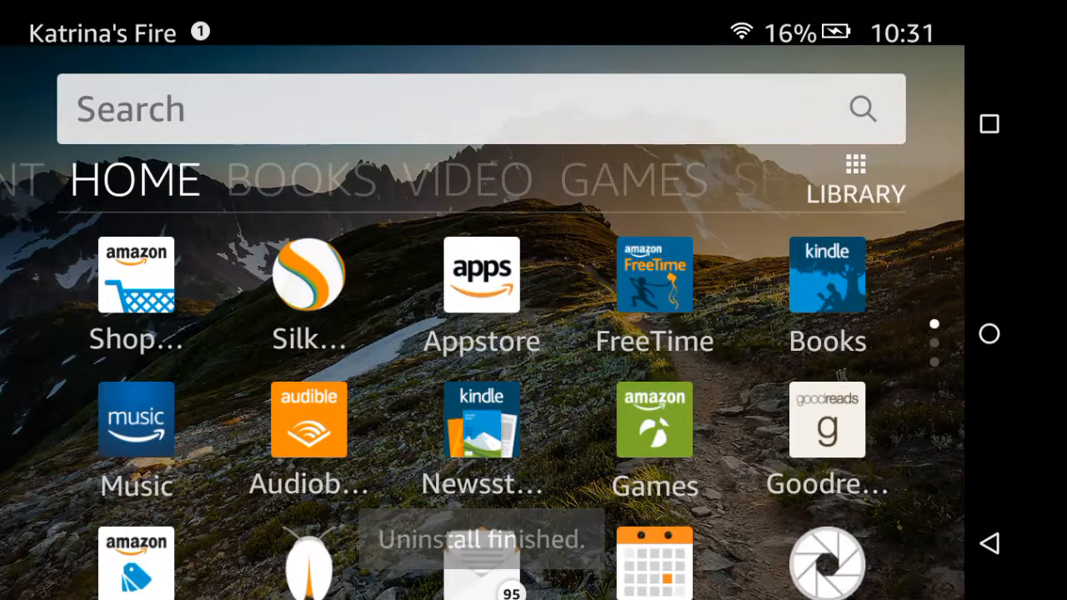
Search 'aptiod' in Silk Browser to reach m.aptoide.com
{"action": "left_click", "coordinate": [309, 276]}
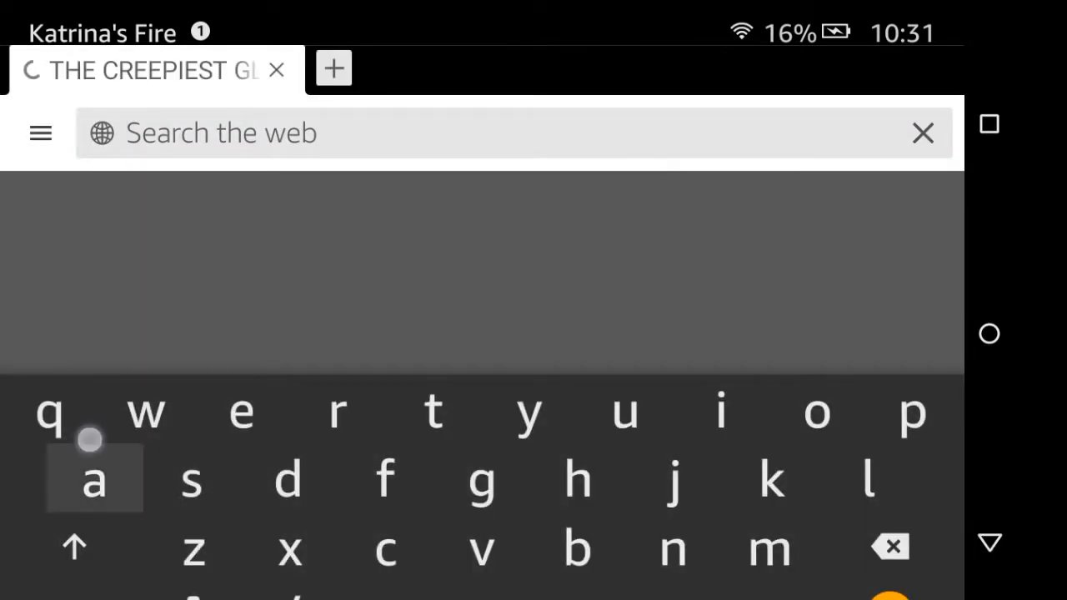
{"action": "type", "text": "aptiod"}
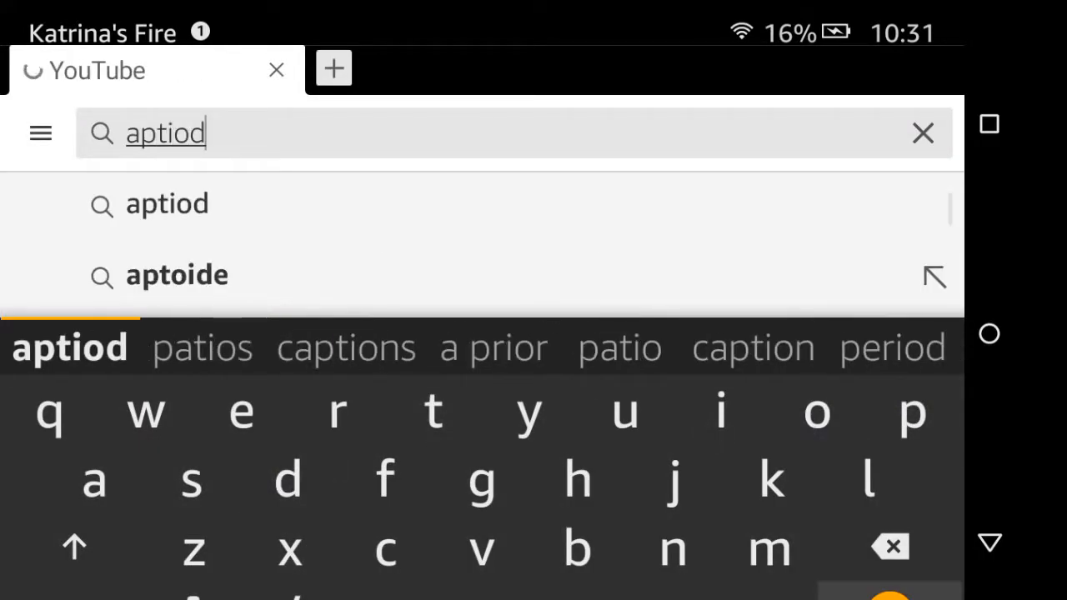
{"action": "key", "text": "Enter"}
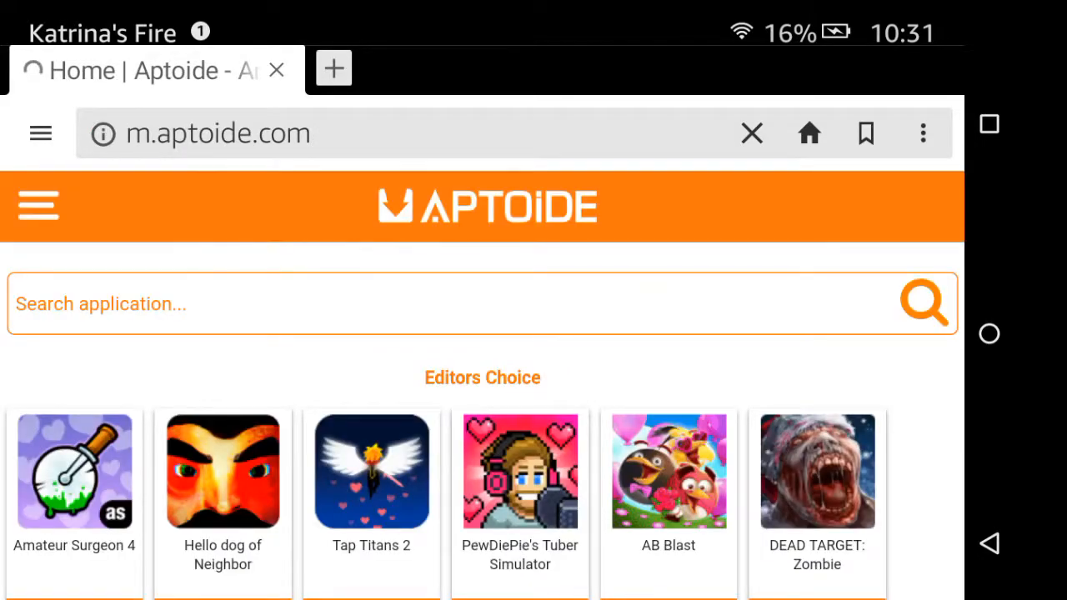
Download the Aptoide APK from the mobile site and open it for installation
{"action": "scroll", "scroll_direction": "down", "scroll_amount": 3}
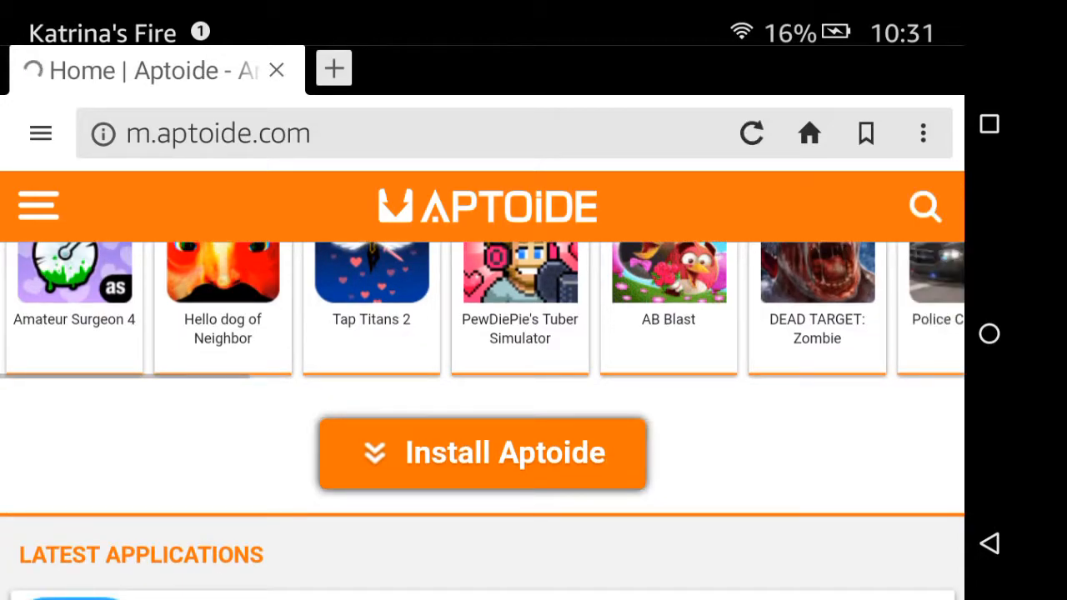
{"action": "left_click", "coordinate": [482, 452]}
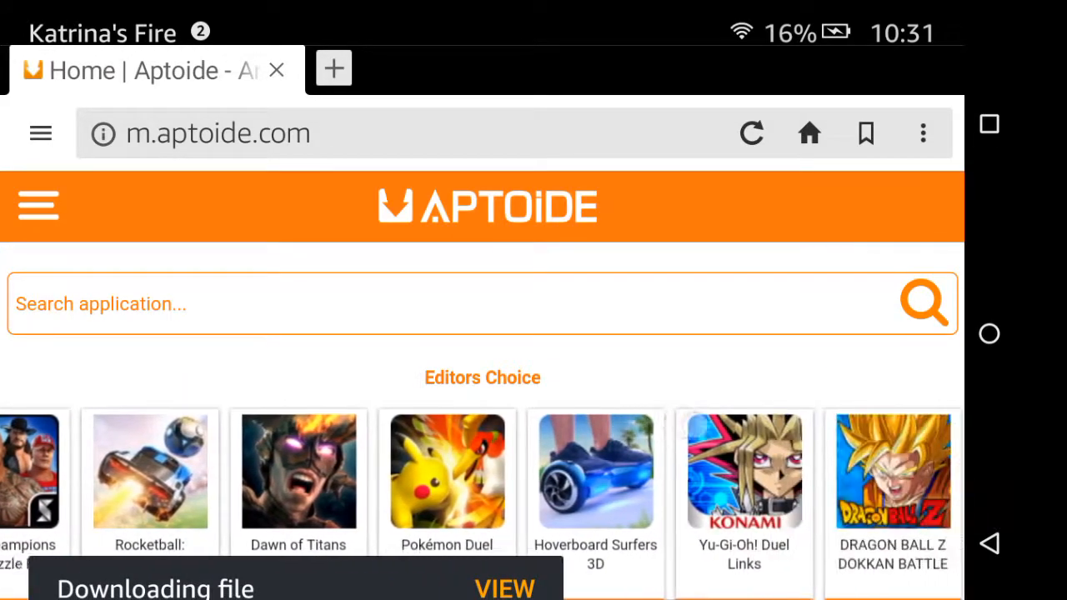
{"action": "scroll", "scroll_direction": "left", "scroll_amount": 3}
{"action": "type", "text": "I am rich"}
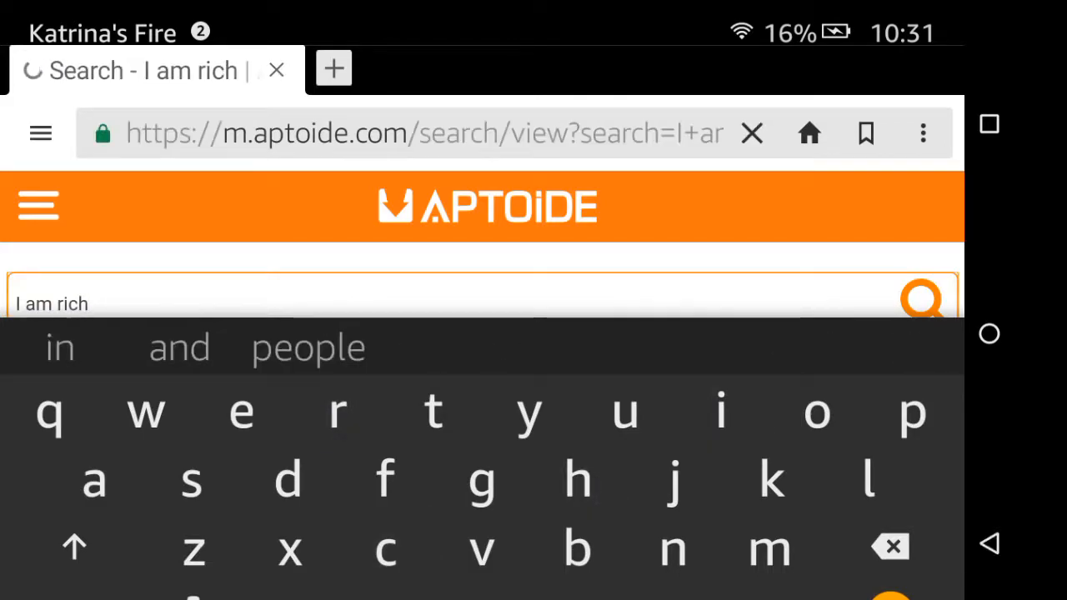
{"action": "left_click", "coordinate": [923, 299]}
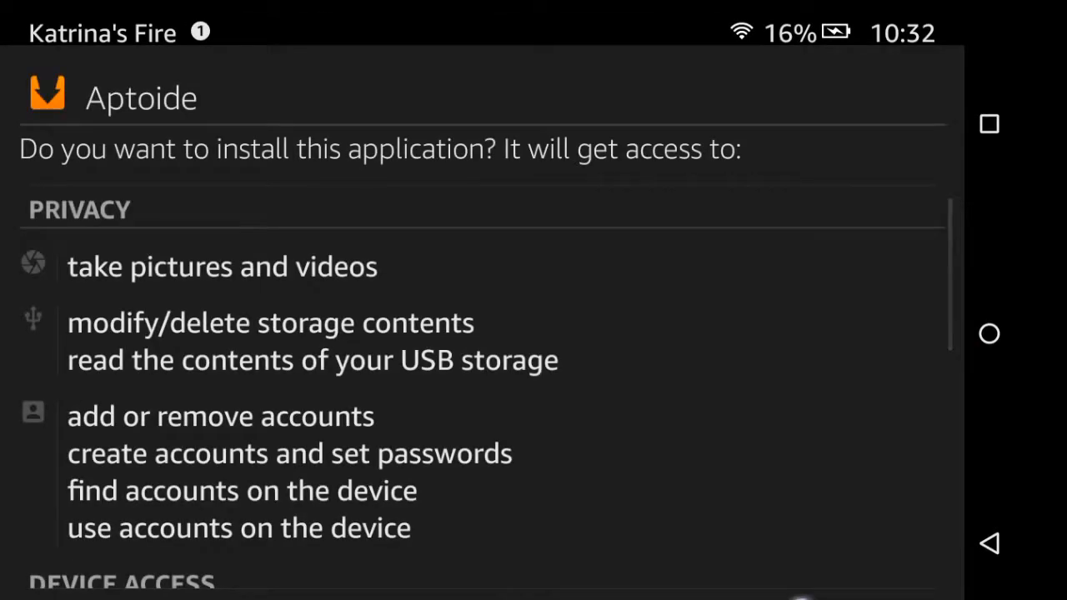
{"action": "scroll", "scroll_direction": "down", "scroll_amount": 3}
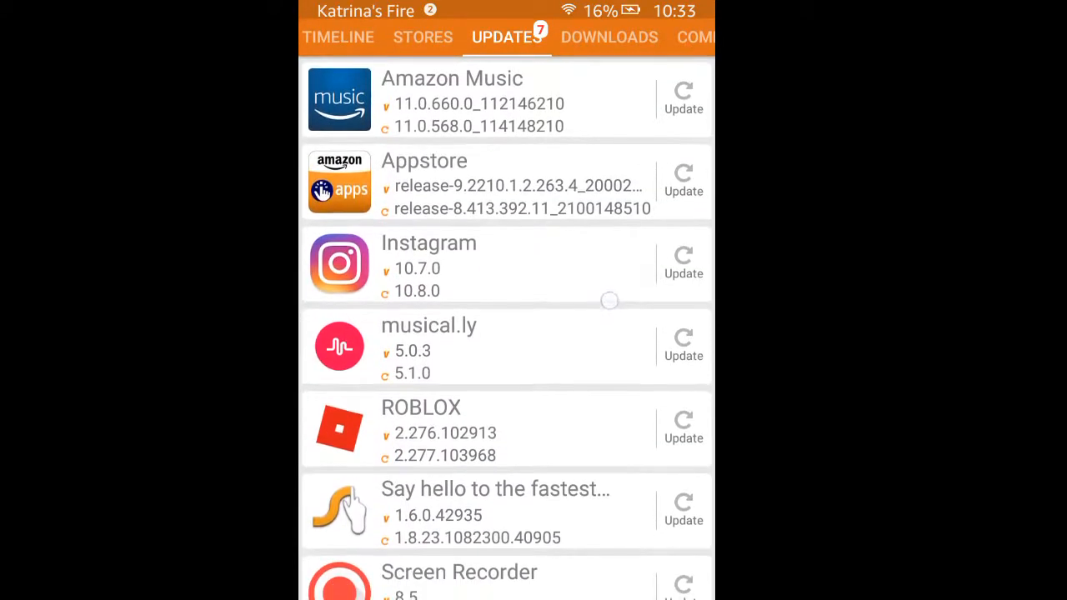
Scroll the Updates list and bring up the empty Aptoide search field
{"action": "scroll", "scroll_direction": "down", "scroll_amount": 3}
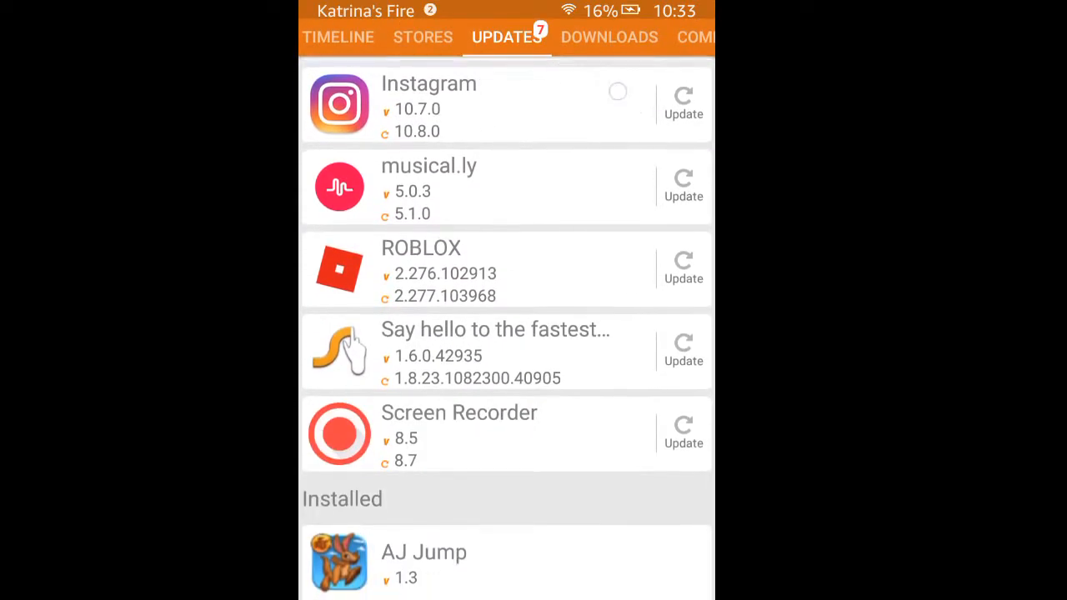
{"action": "scroll", "scroll_direction": "down", "scroll_amount": 3}
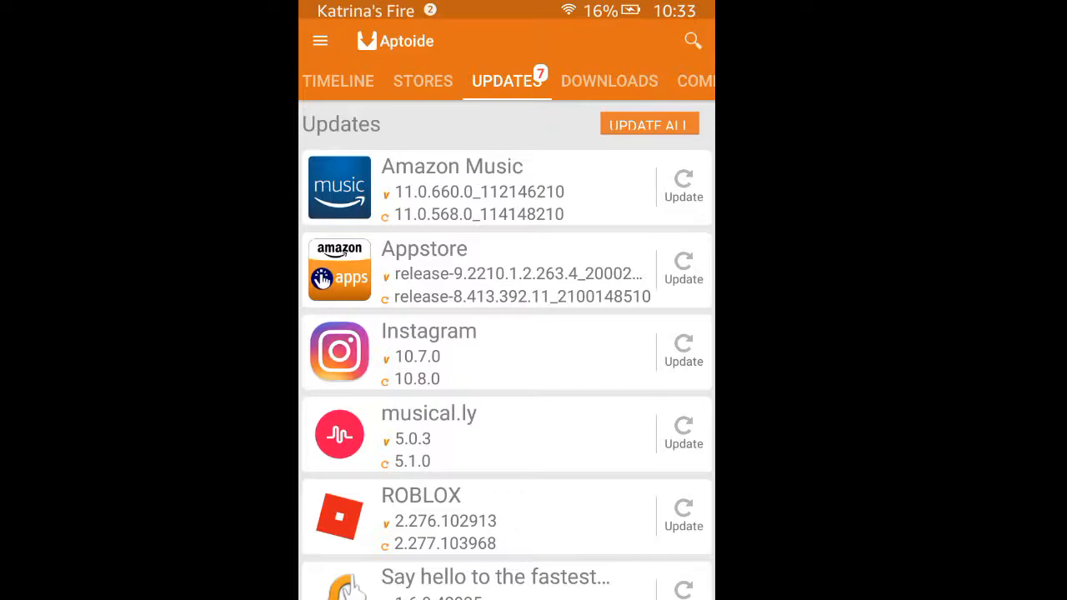
{"action": "left_click", "coordinate": [693, 40]}
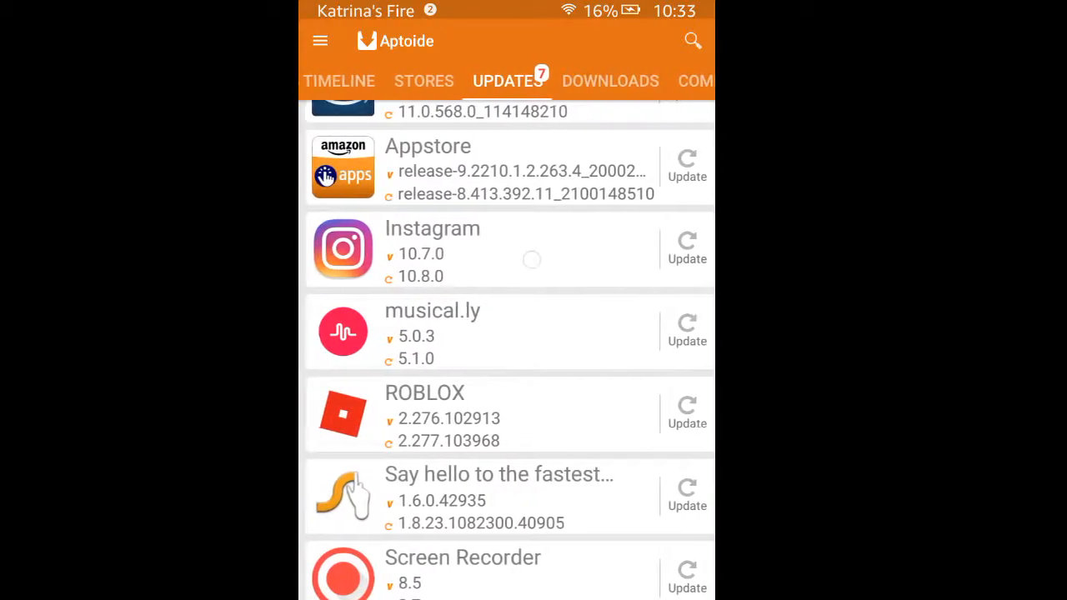
{"action": "scroll", "scroll_direction": "down", "scroll_amount": 3}
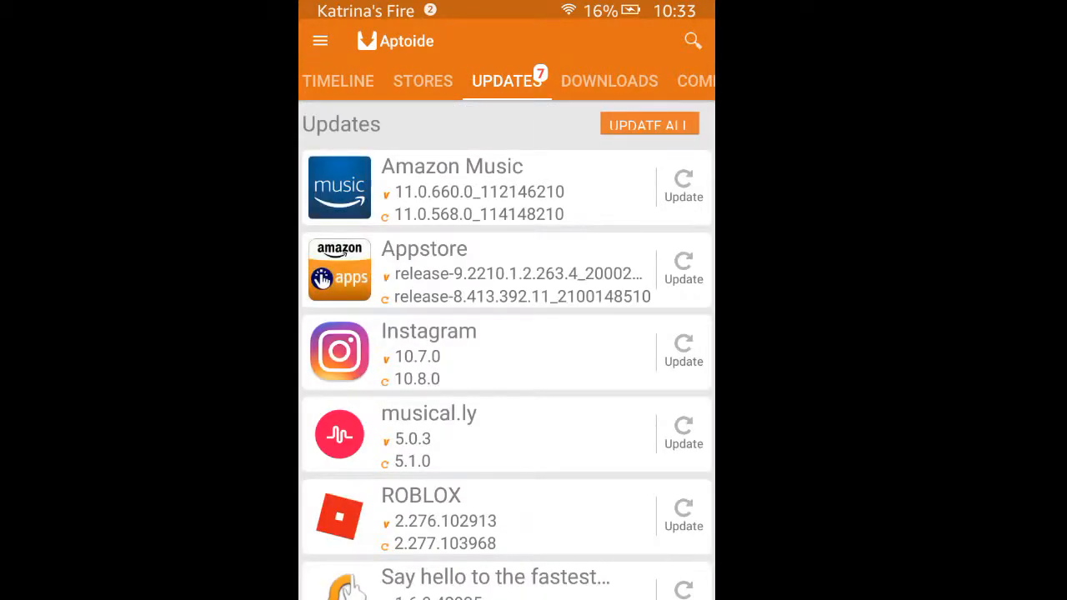
{"action": "left_click", "coordinate": [693, 40]}
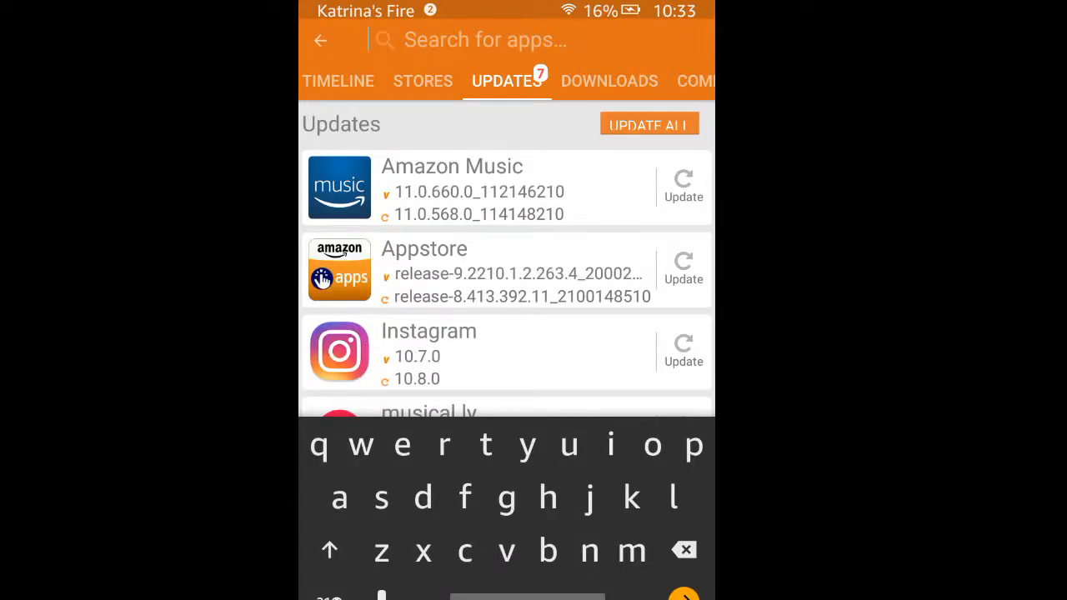
Search 'scr', pick the 'screen recorder' suggestion, and scroll the results
{"action": "type", "text": "screen rec"}
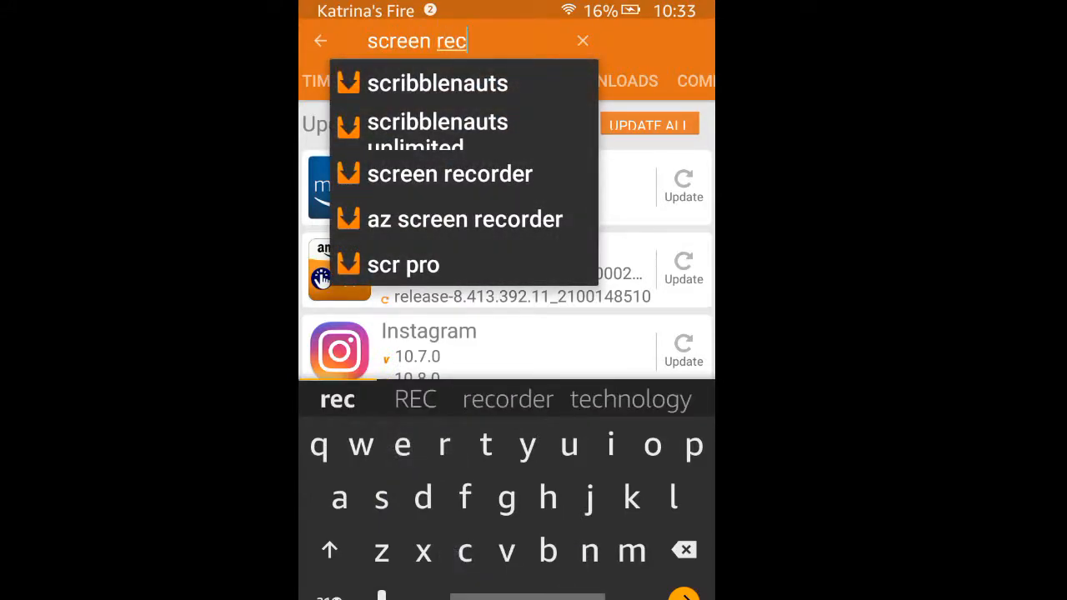
{"action": "left_click", "coordinate": [449, 173]}
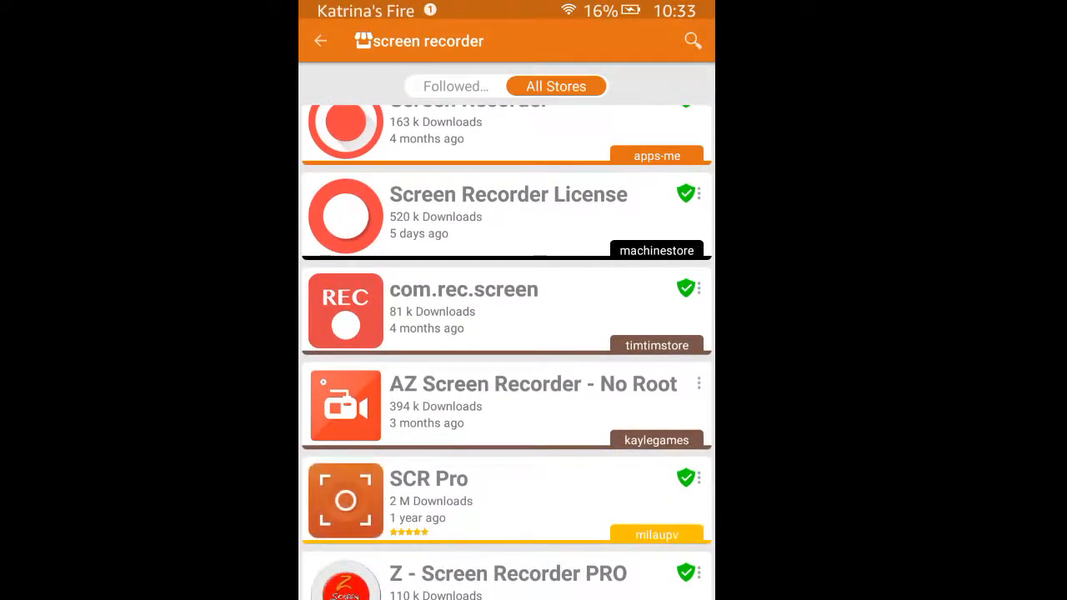
{"action": "scroll", "scroll_direction": "down", "scroll_amount": 3}
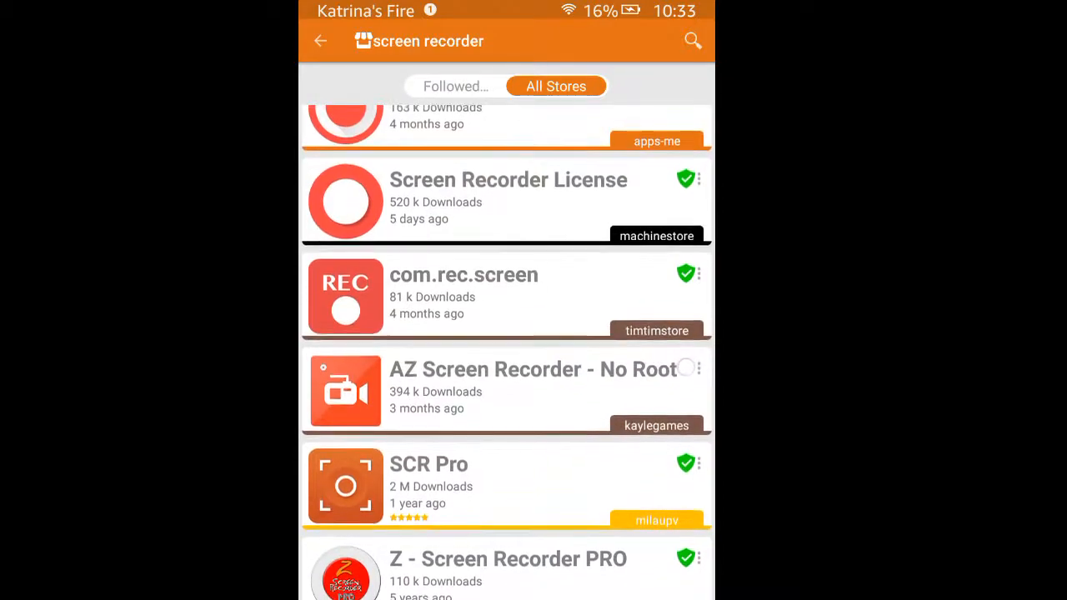
{"action": "scroll", "scroll_direction": "down", "scroll_amount": 3}
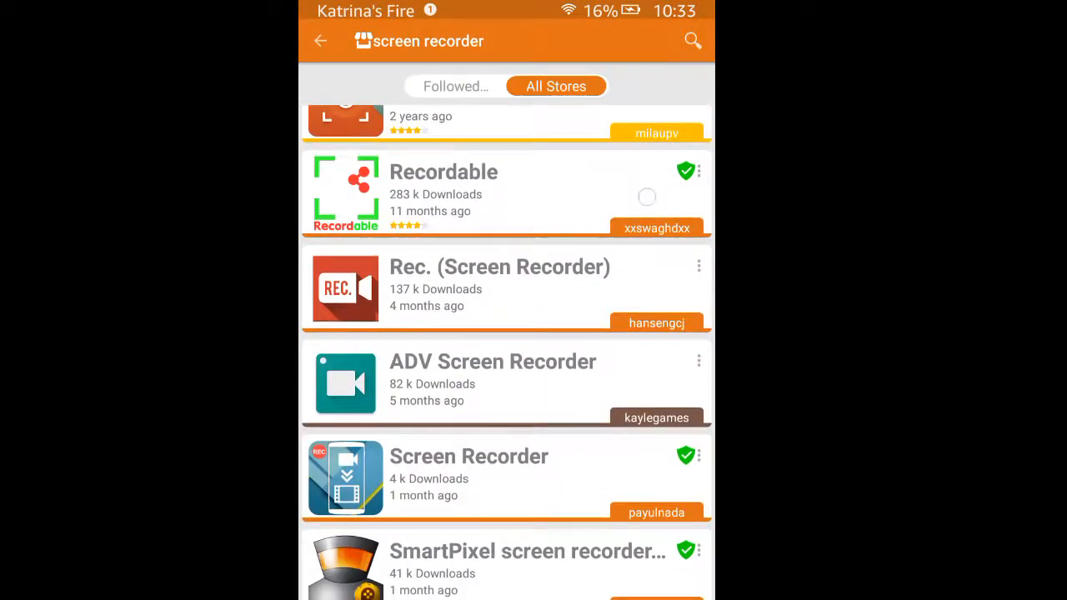
{"action": "scroll", "scroll_direction": "down", "scroll_amount": 3}
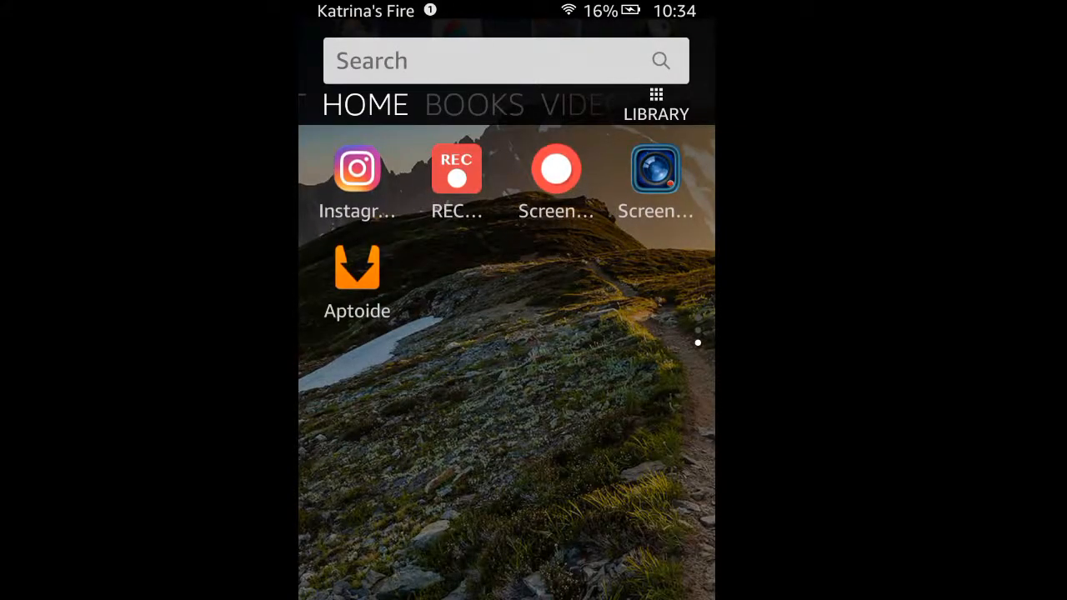
Scroll the home page and pull down the notification shade showing Screen Recorder recording
{"action": "scroll", "scroll_direction": "down", "scroll_amount": 3}
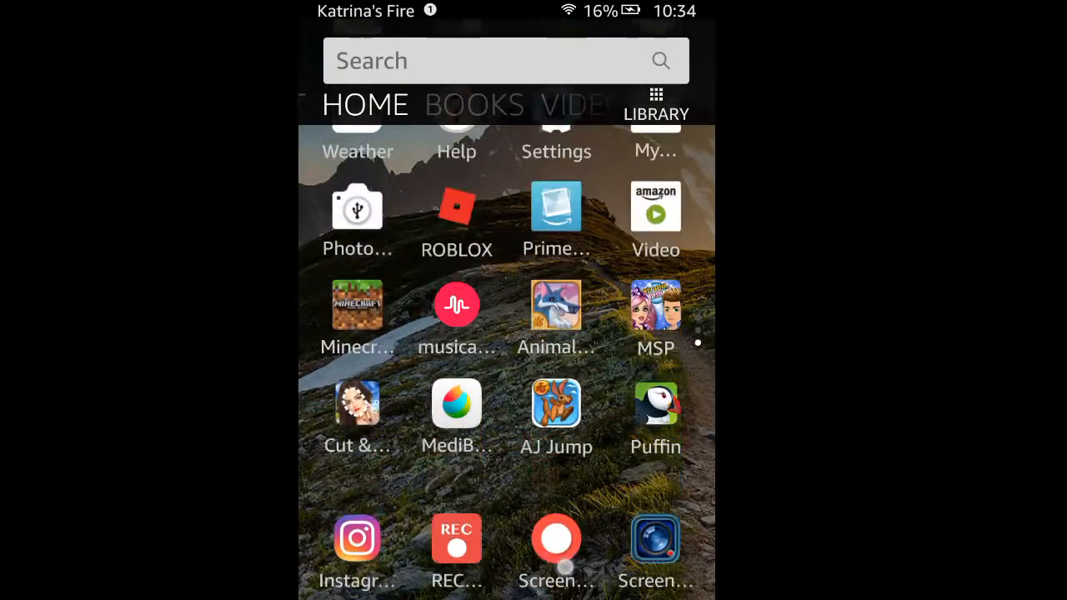
{"action": "left_click", "coordinate": [556, 538]}
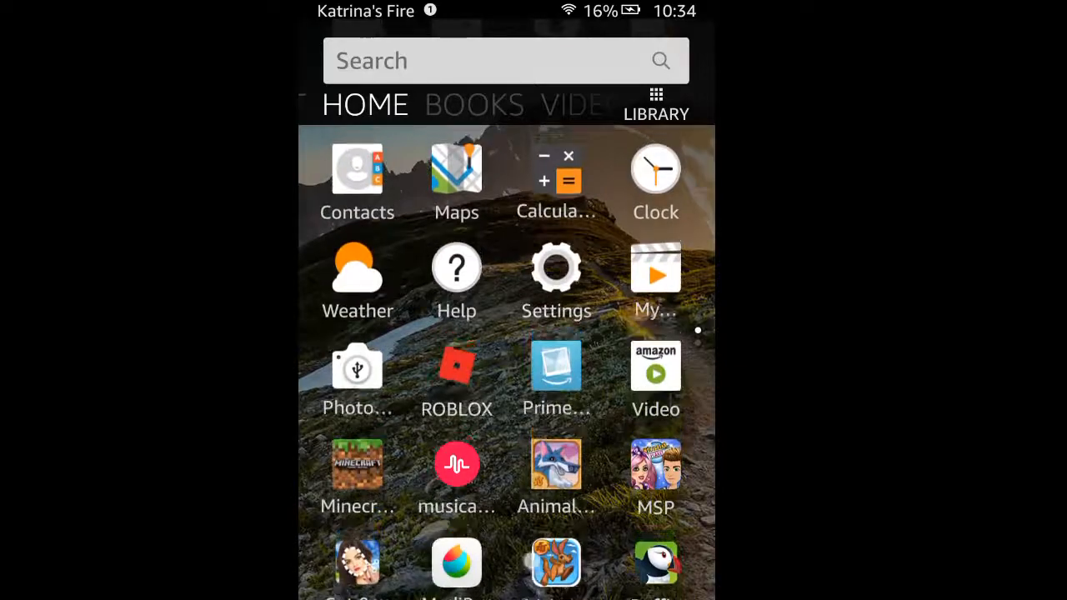
{"action": "left_click_drag", "start_coordinate": [534, 17], "coordinate": [533, 250]}
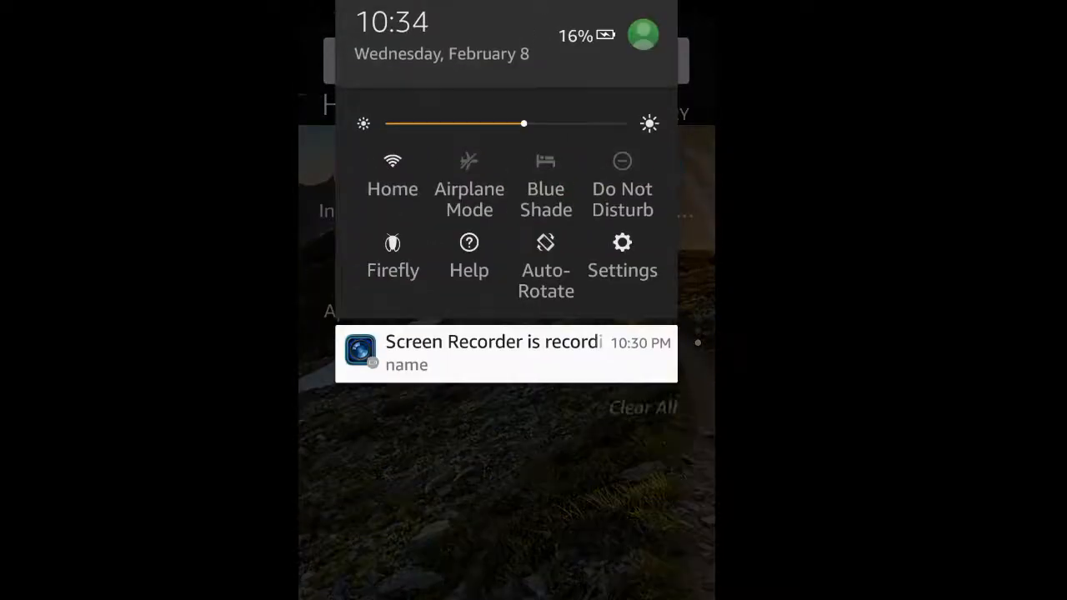